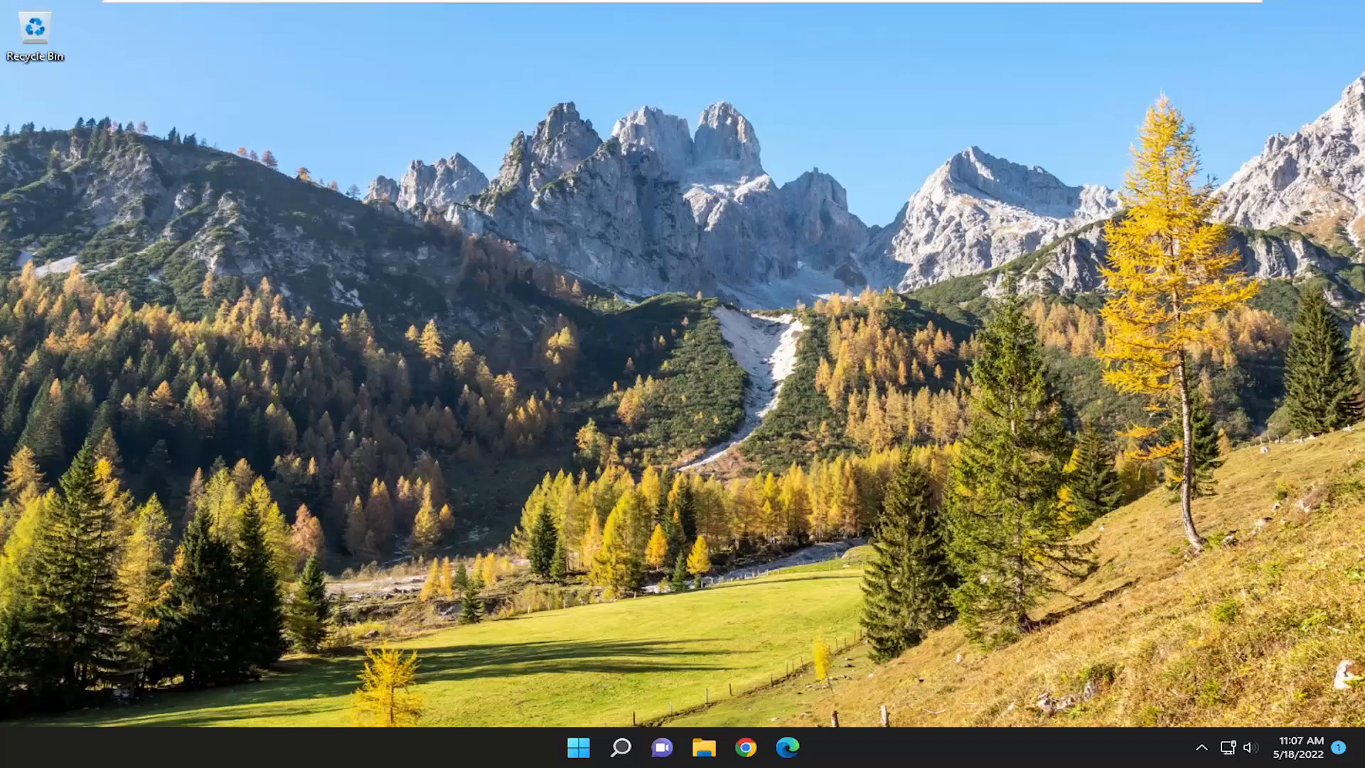
mouse_move(620, 746)
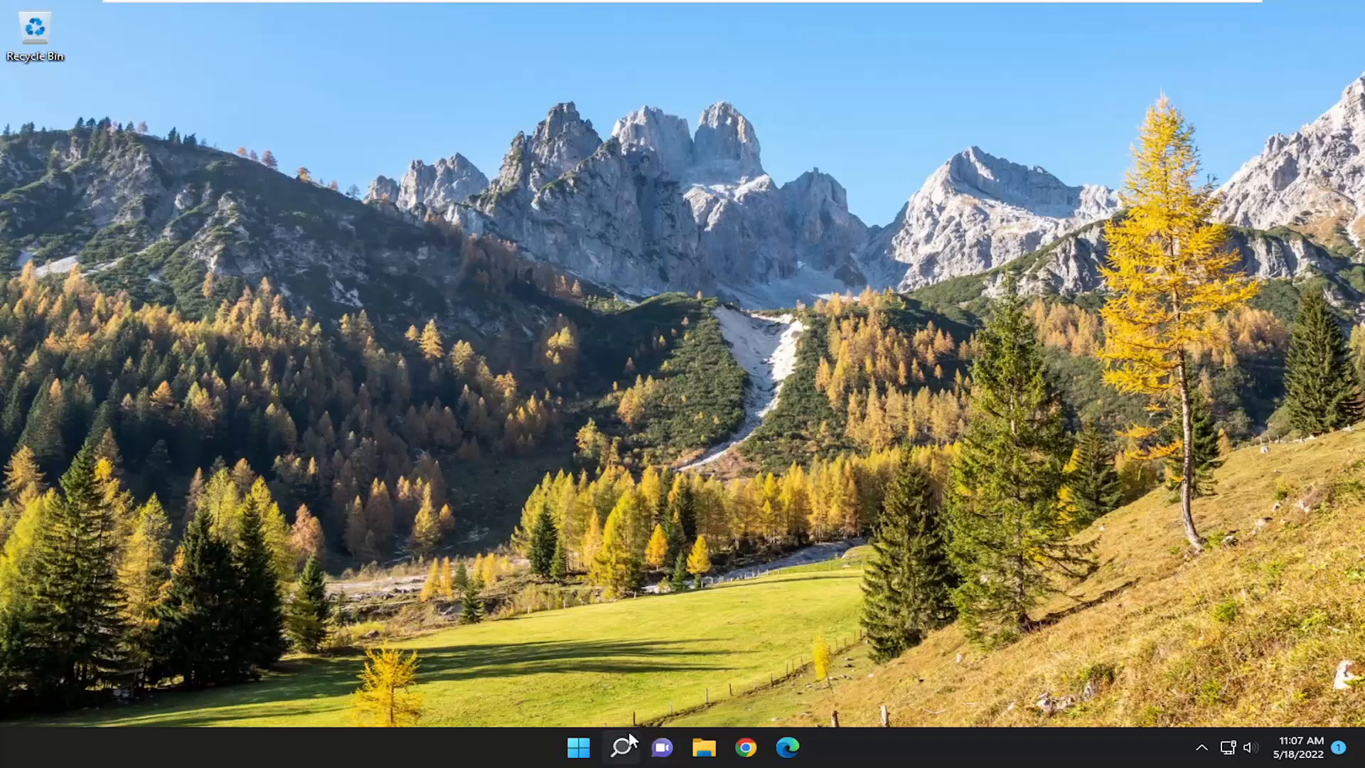
- Search Windows for 'word', launch Word, and create a blank document
type("word")
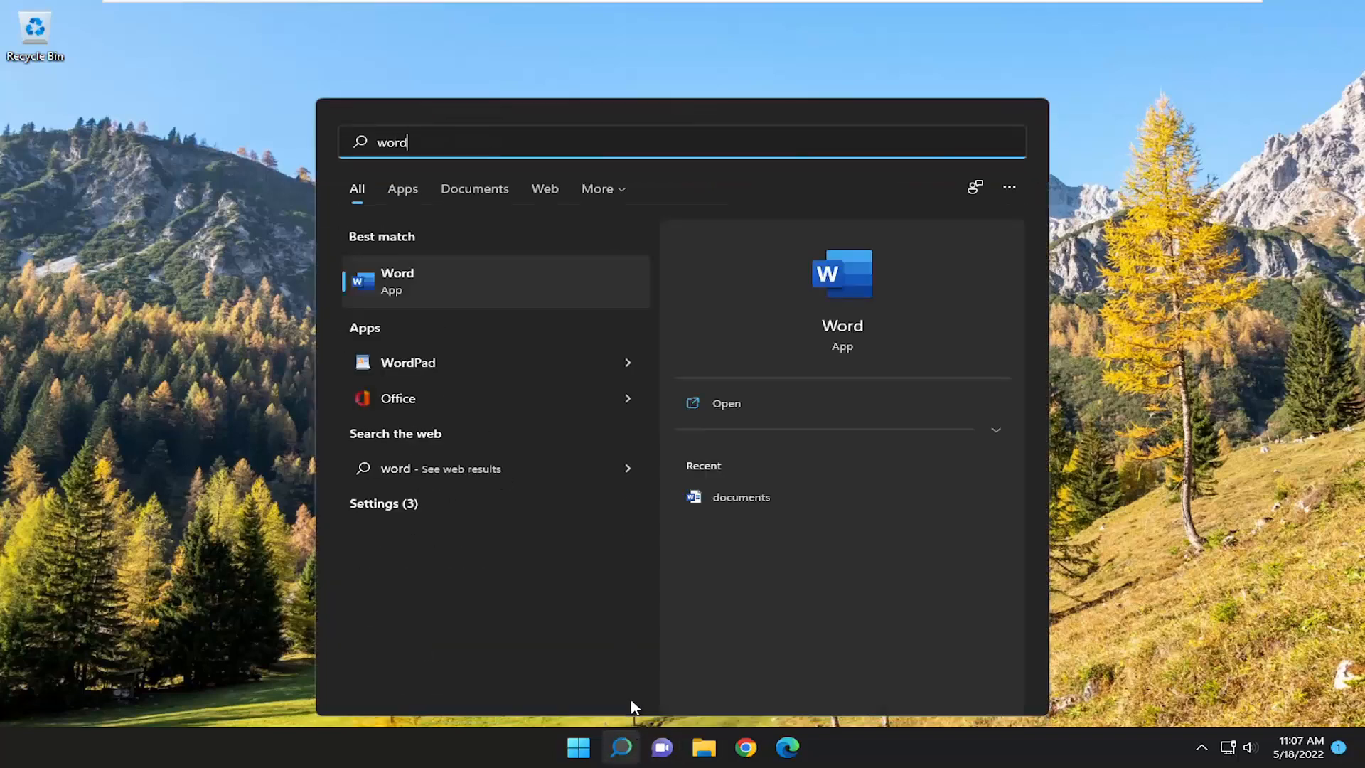
left_click(396, 280)
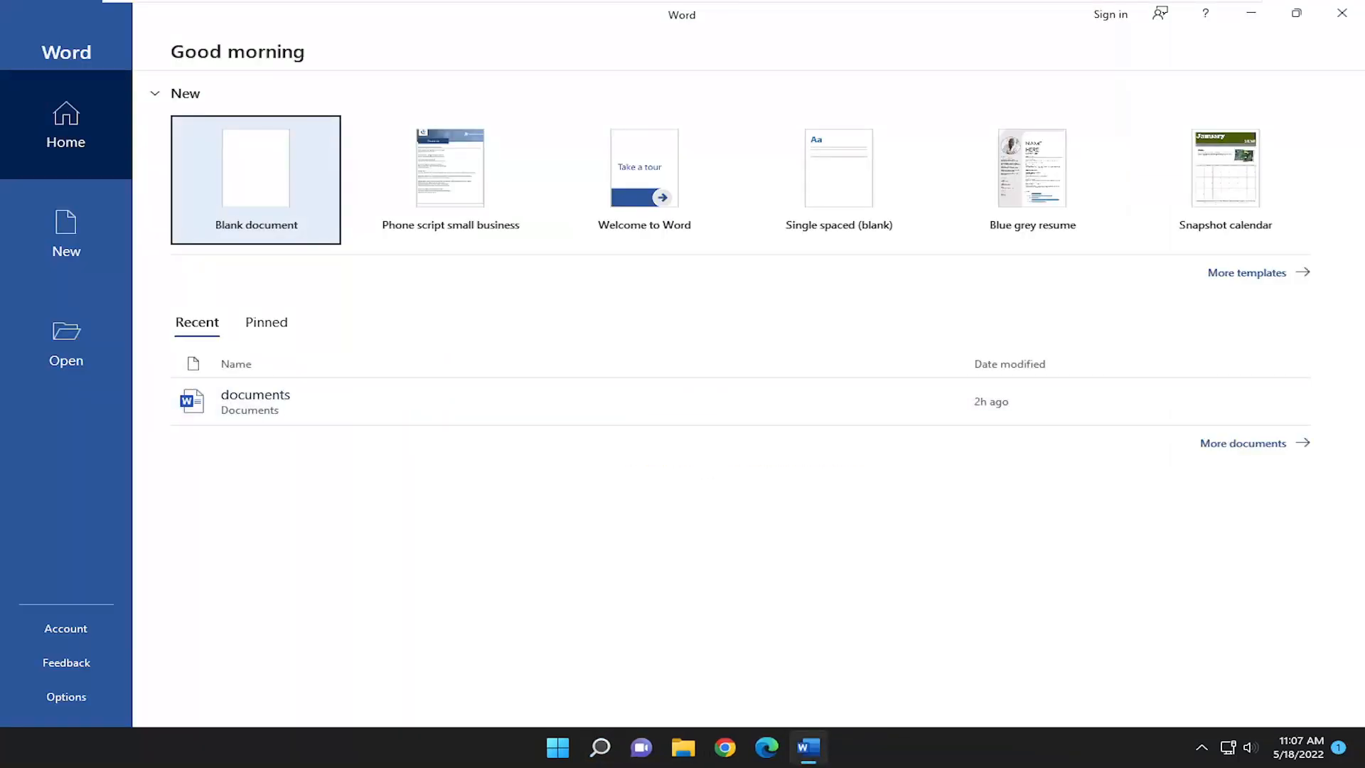
left_click(255, 167)
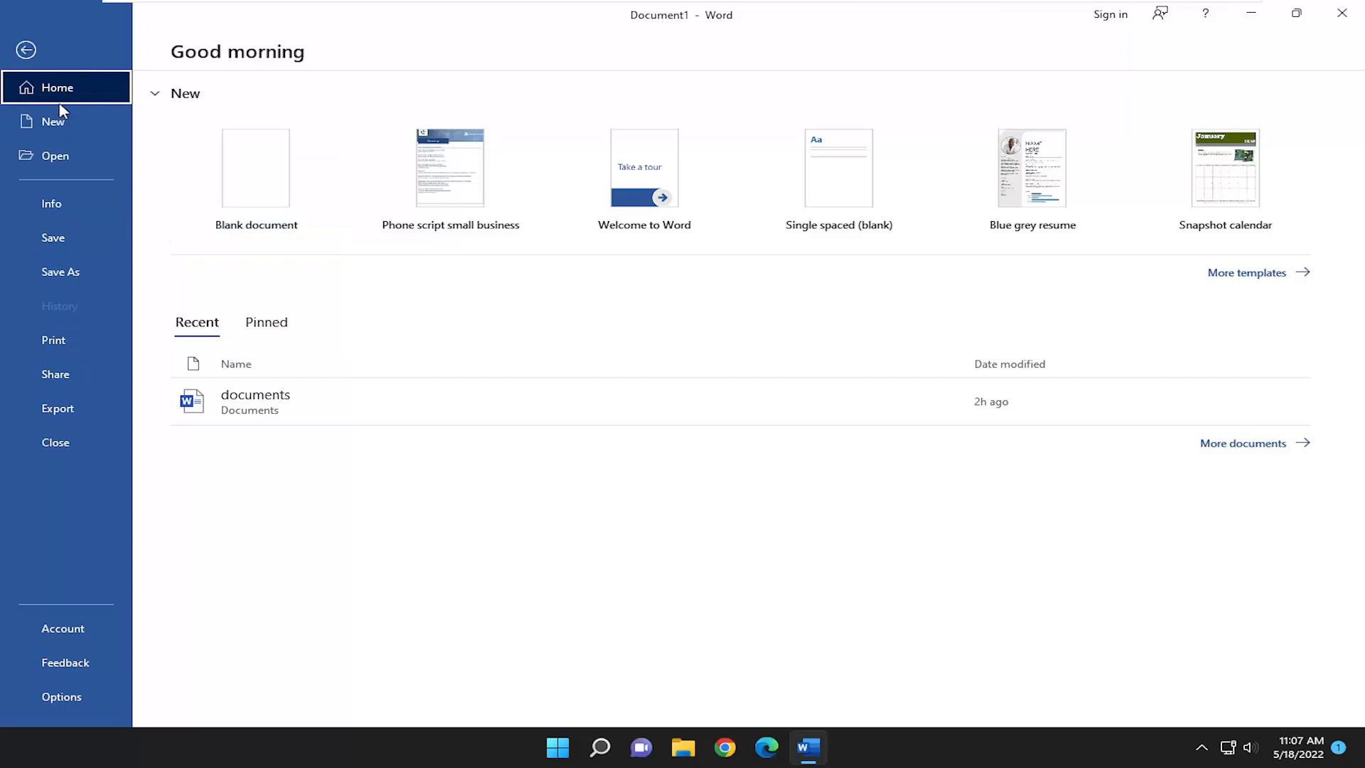
mouse_move(69, 598)
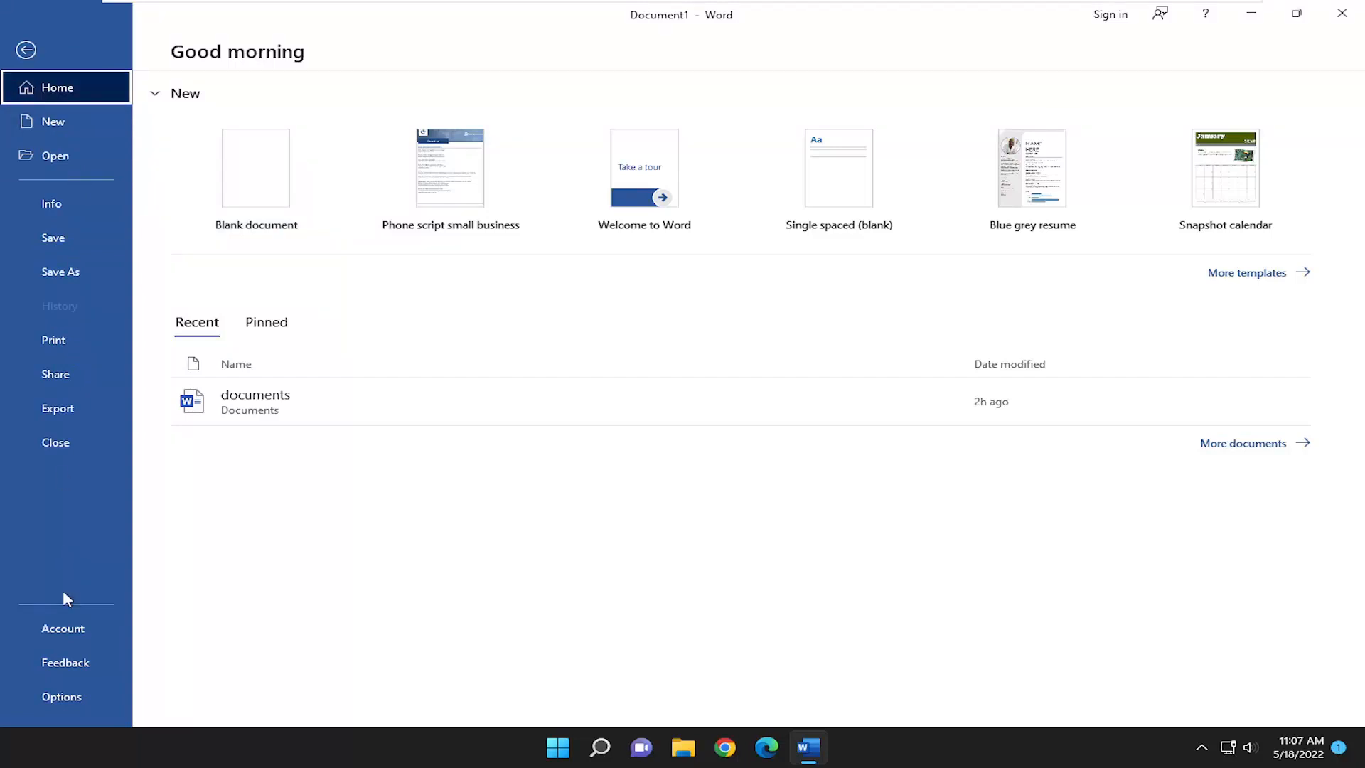
- Open Word Options on the Language page
left_click(61, 697)
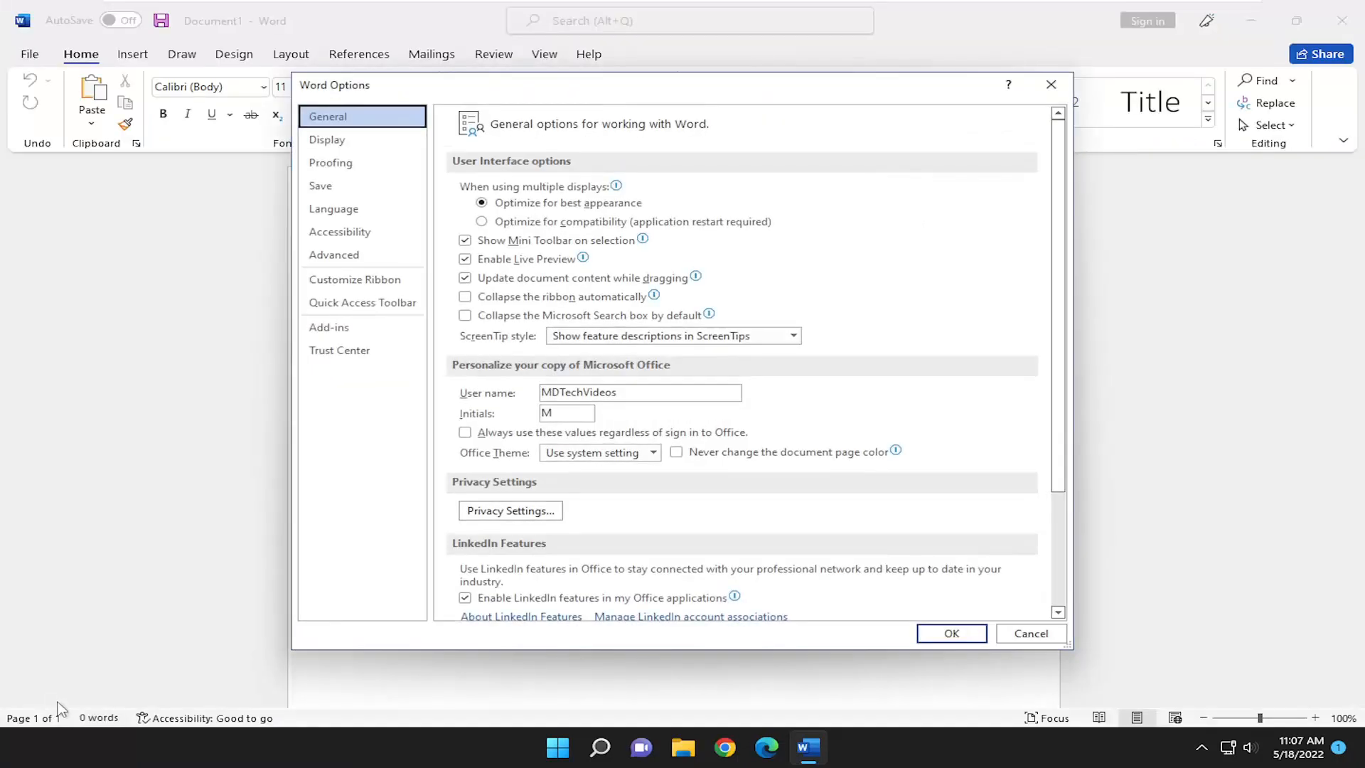
mouse_move(333, 209)
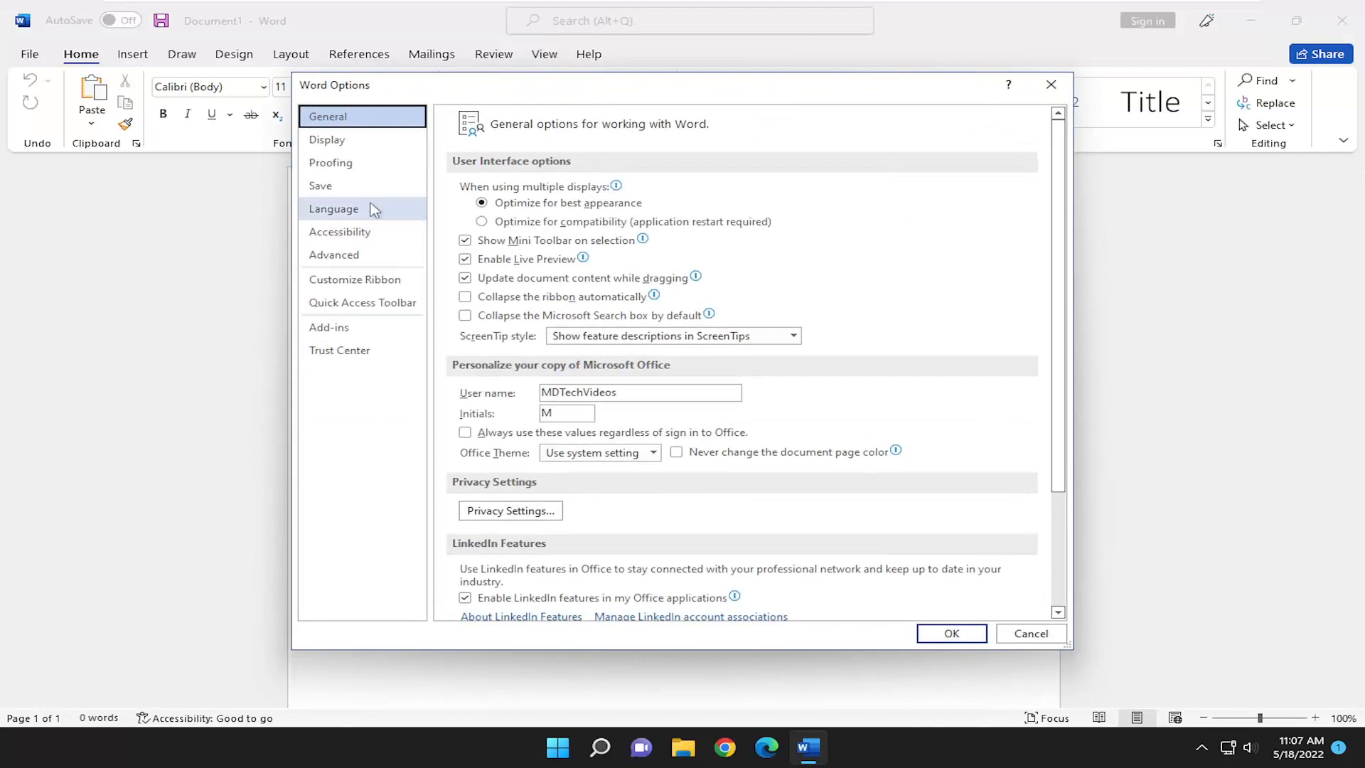
left_click(333, 208)
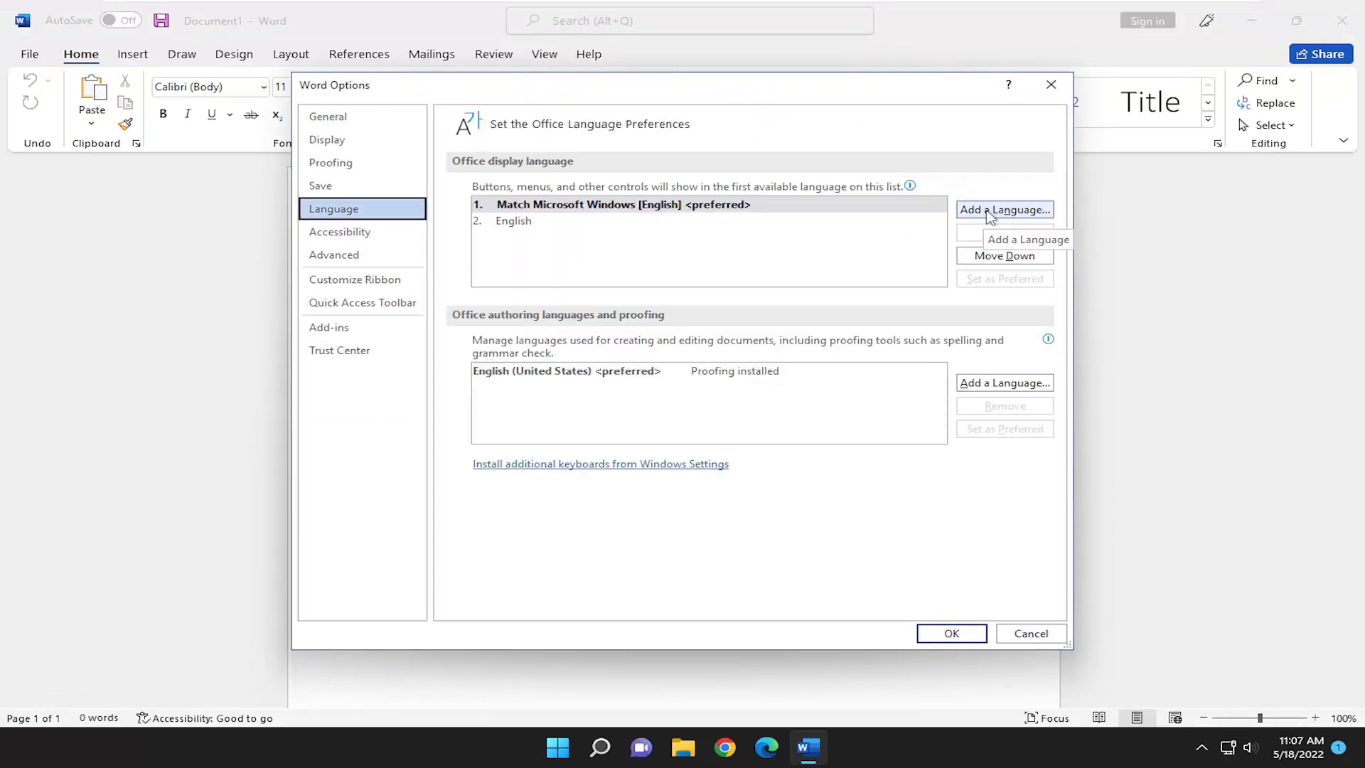
- Add French (France) as an Office display language
left_click(1003, 209)
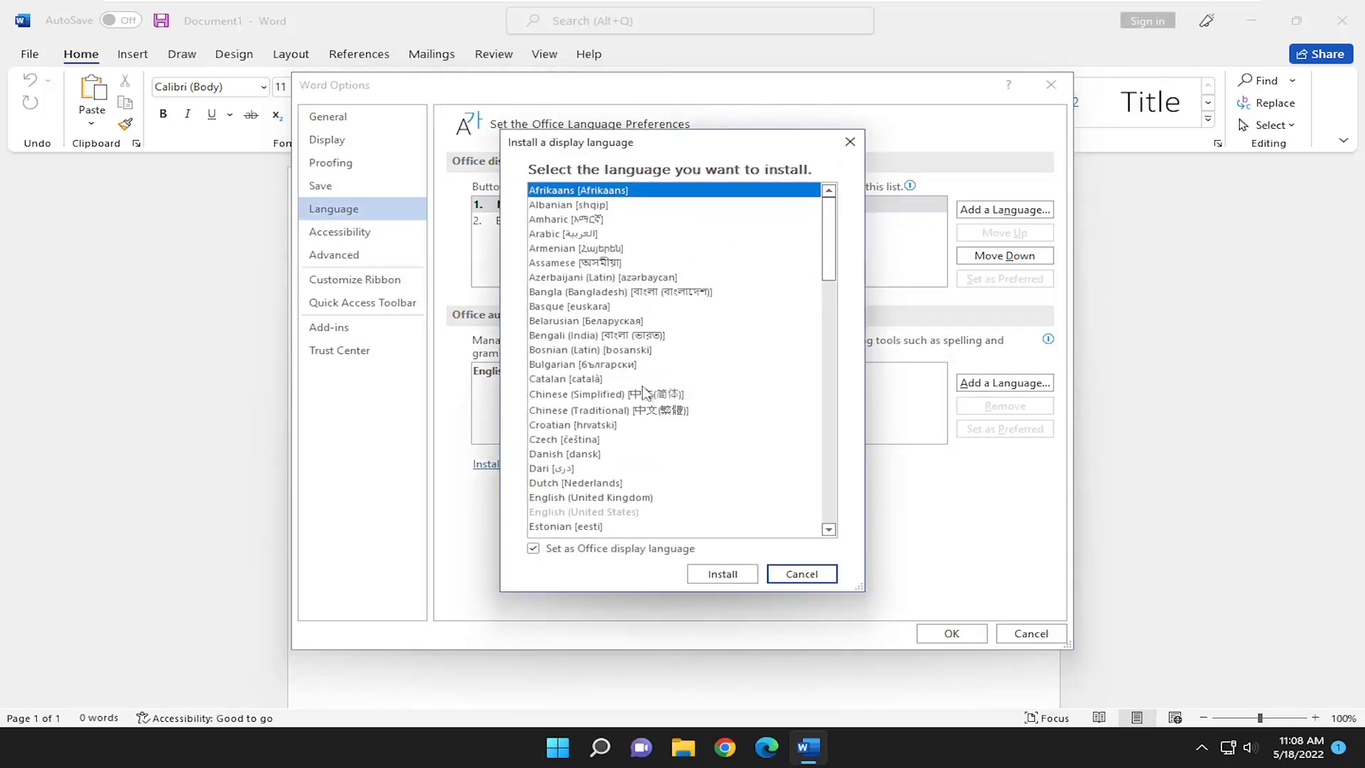
mouse_move(555, 462)
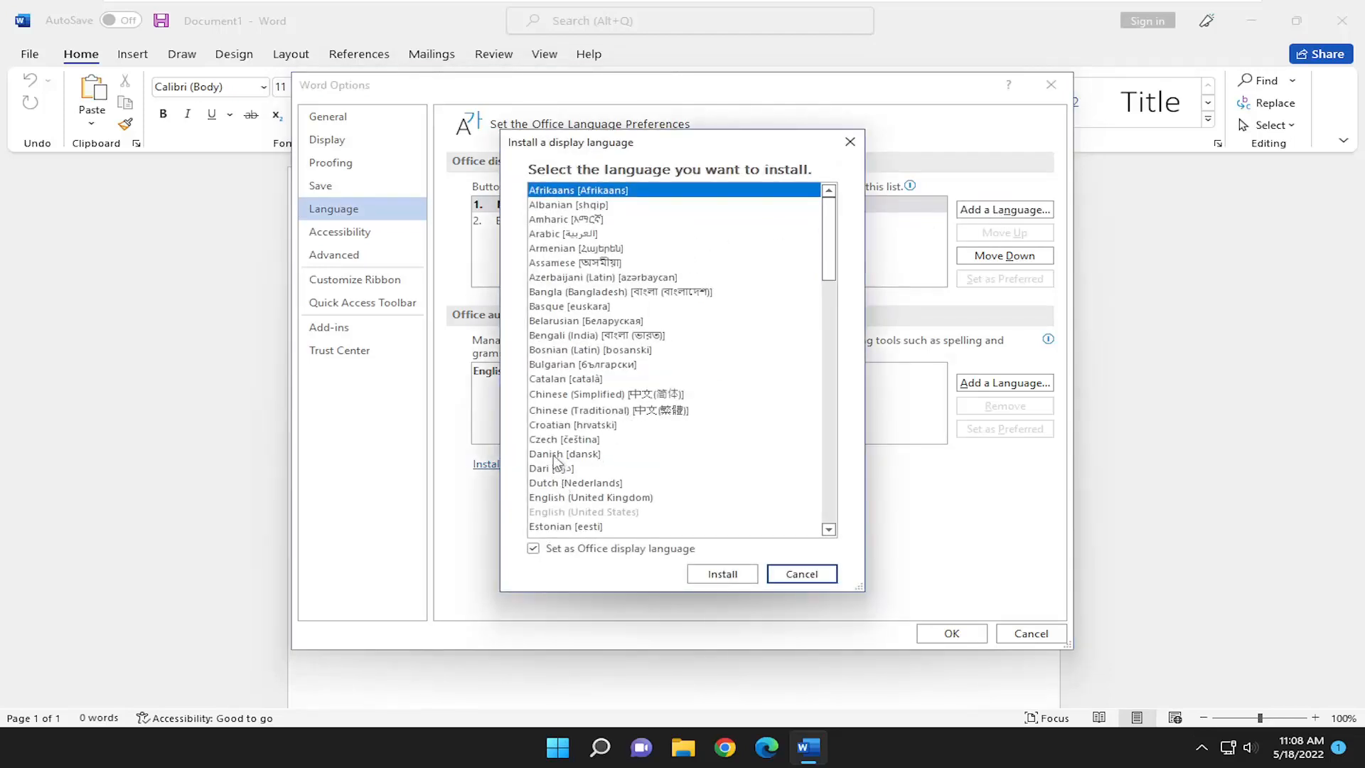
scroll("down", 3)
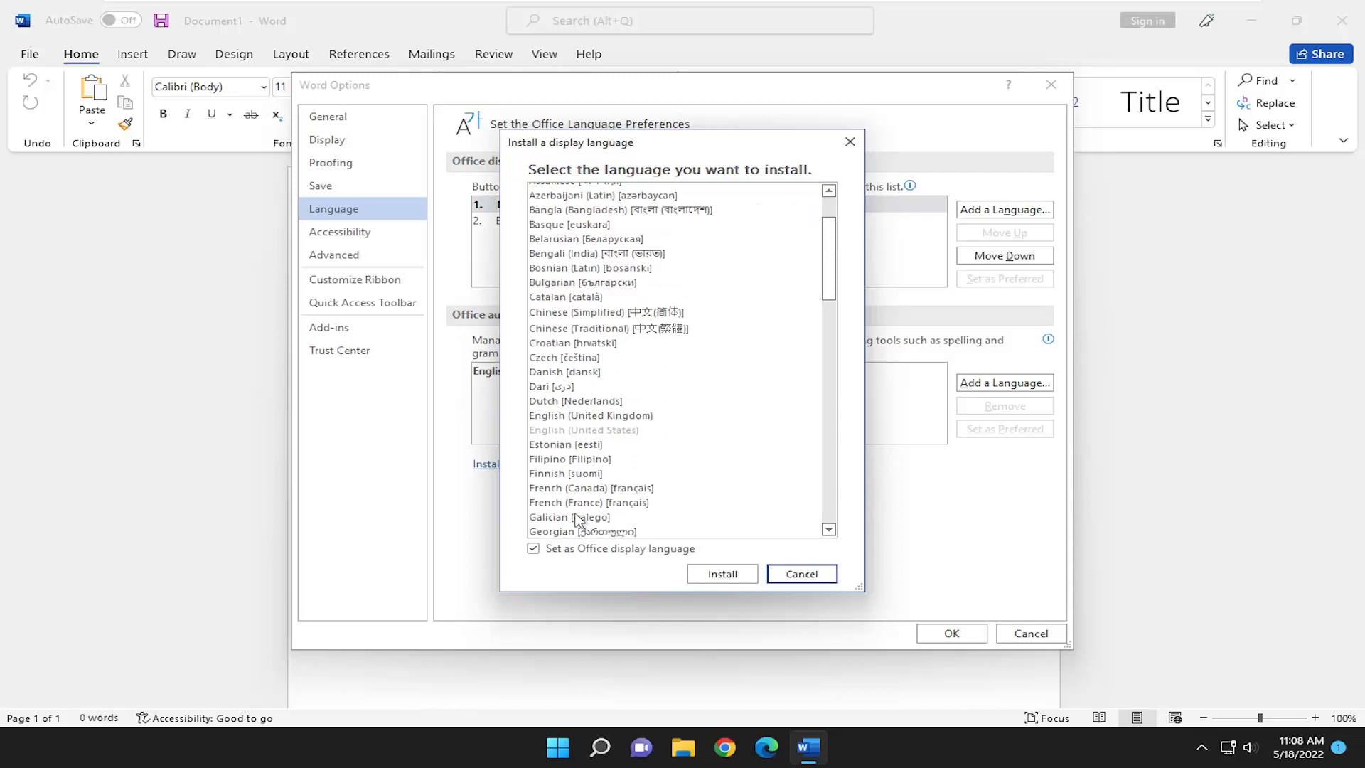
left_click(721, 573)
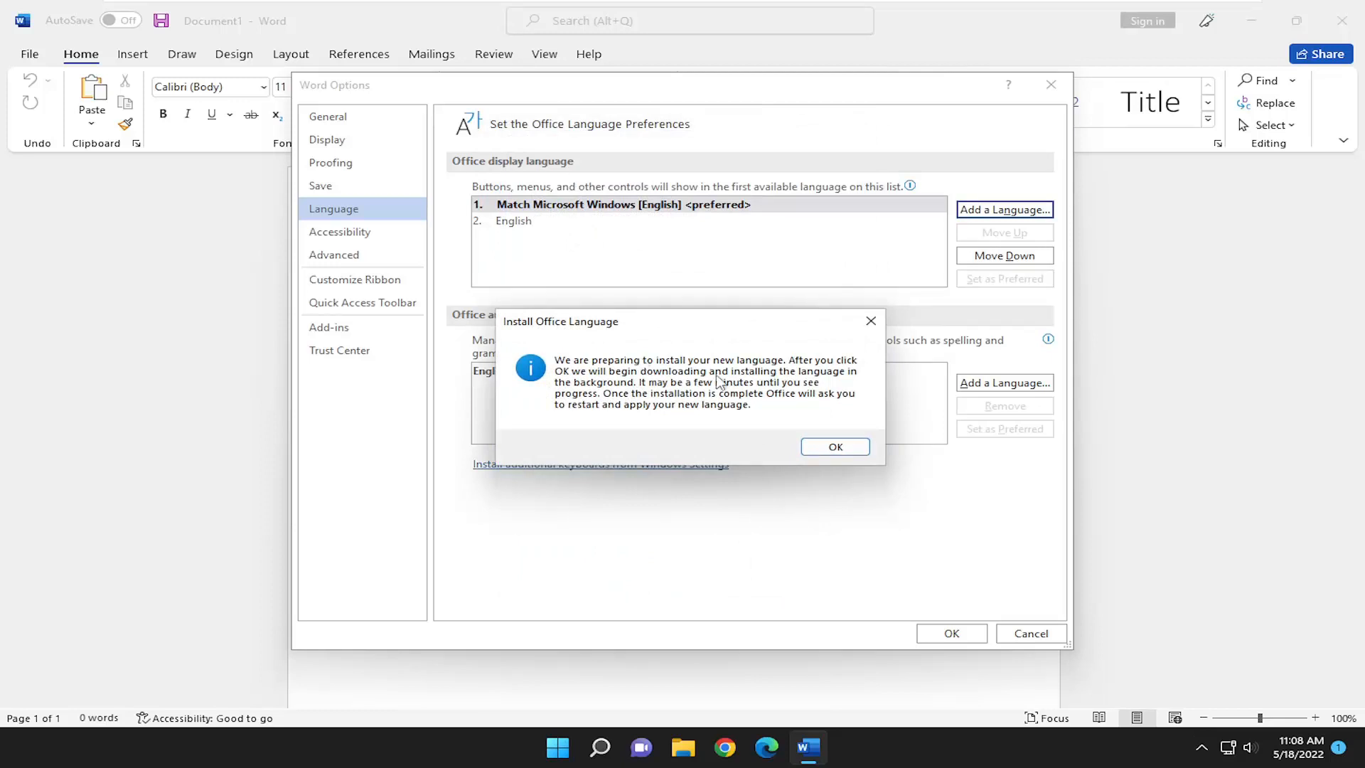
mouse_move(712, 418)
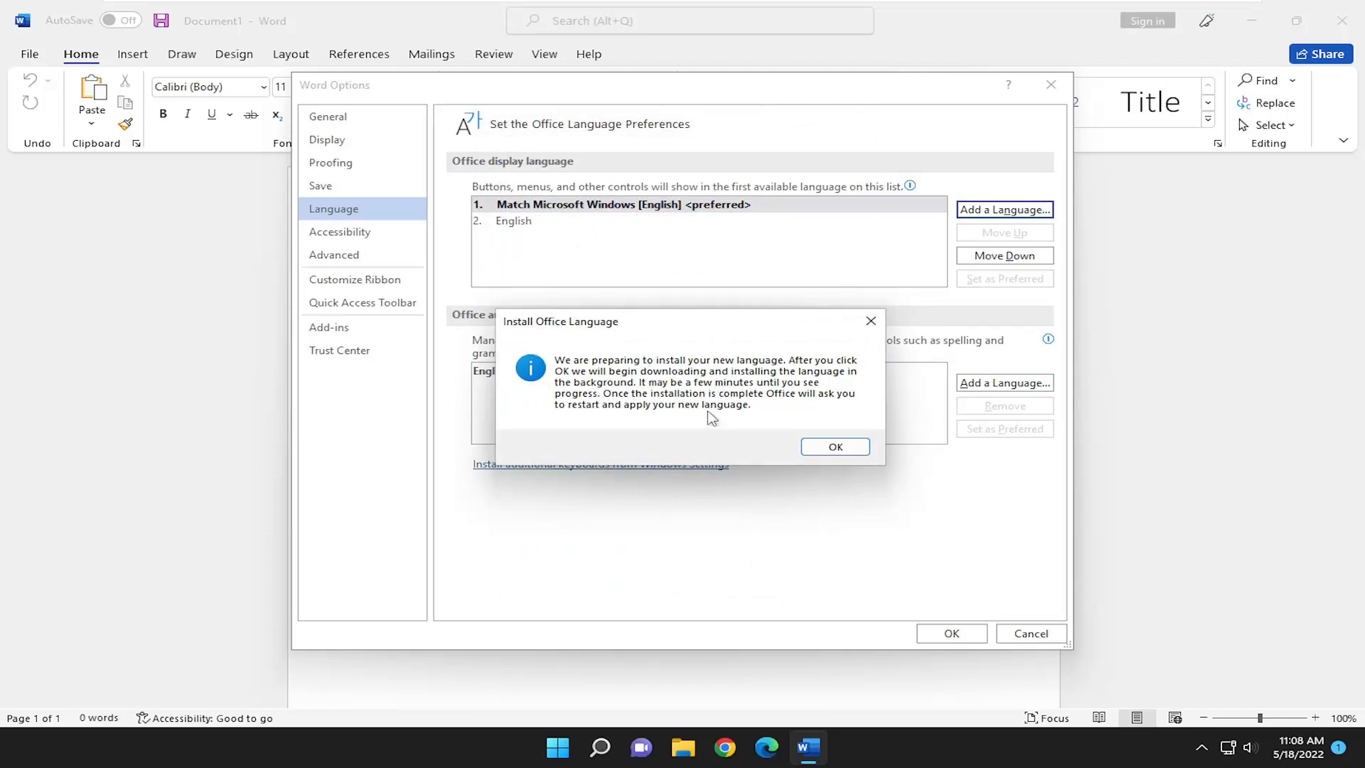
mouse_move(722, 427)
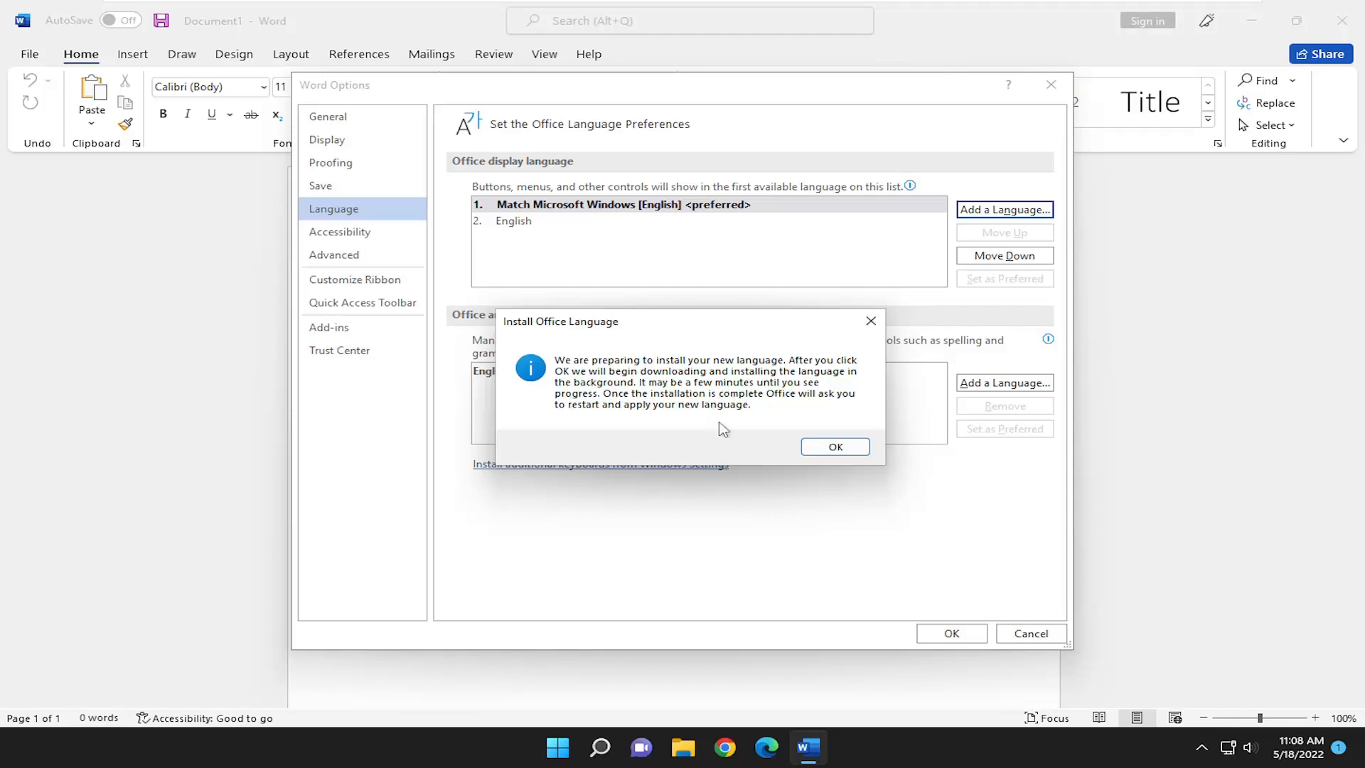
mouse_move(804, 433)
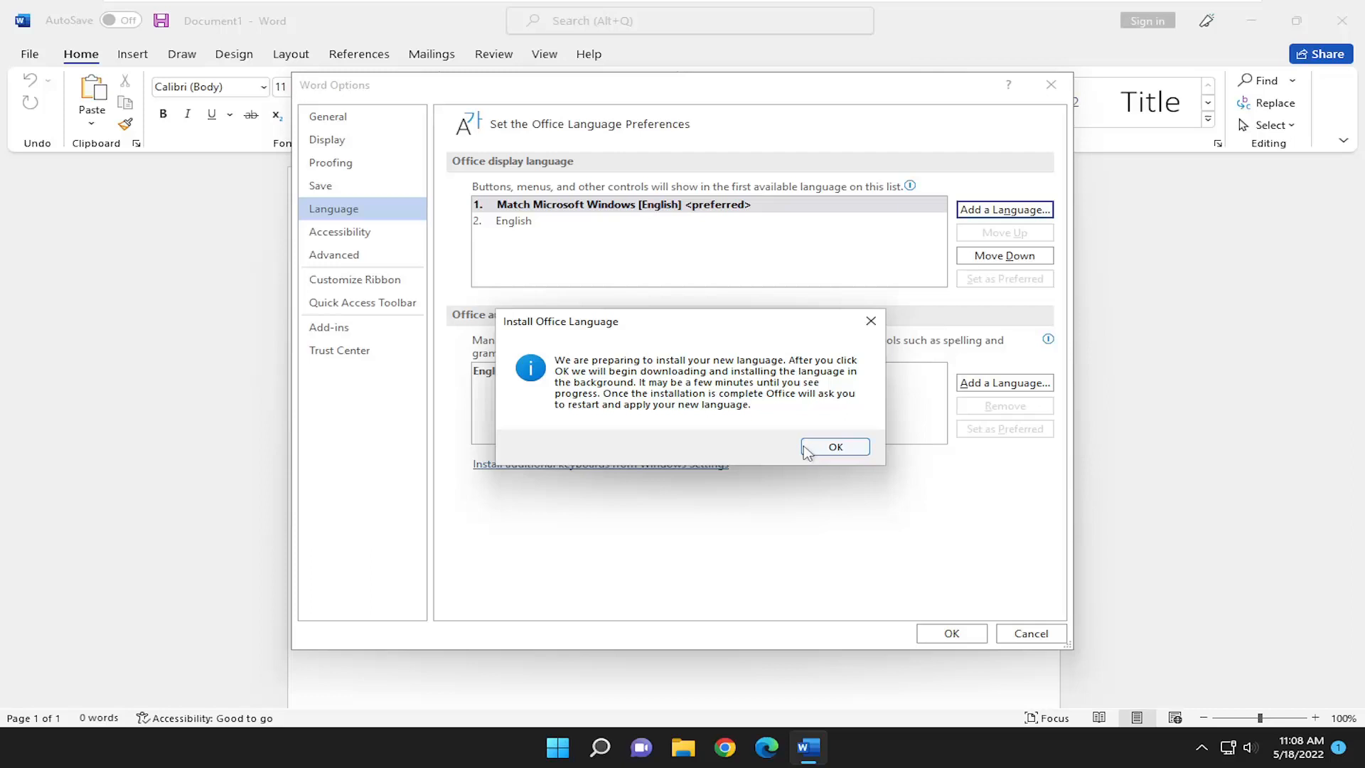
- Confirm the Install Office Language message to begin downloading French
left_click(833, 446)
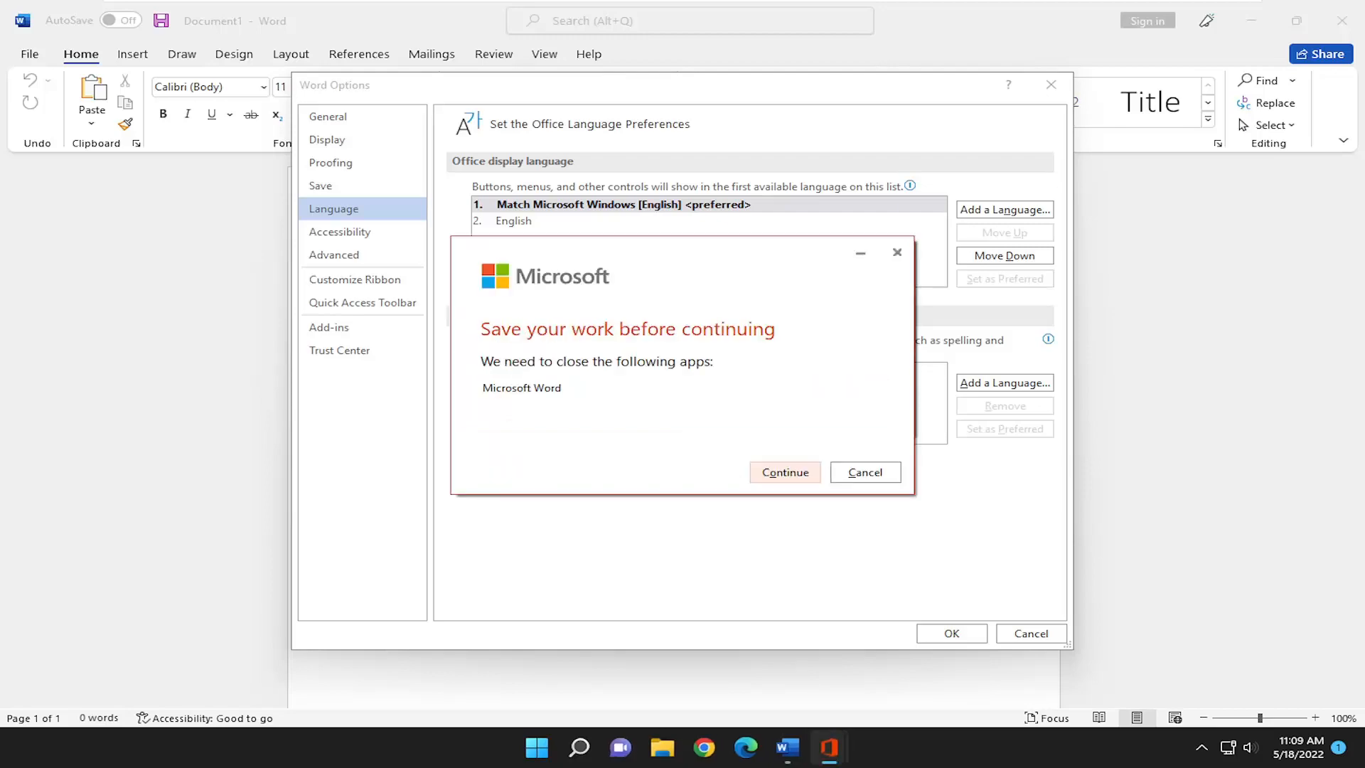
mouse_move(612, 356)
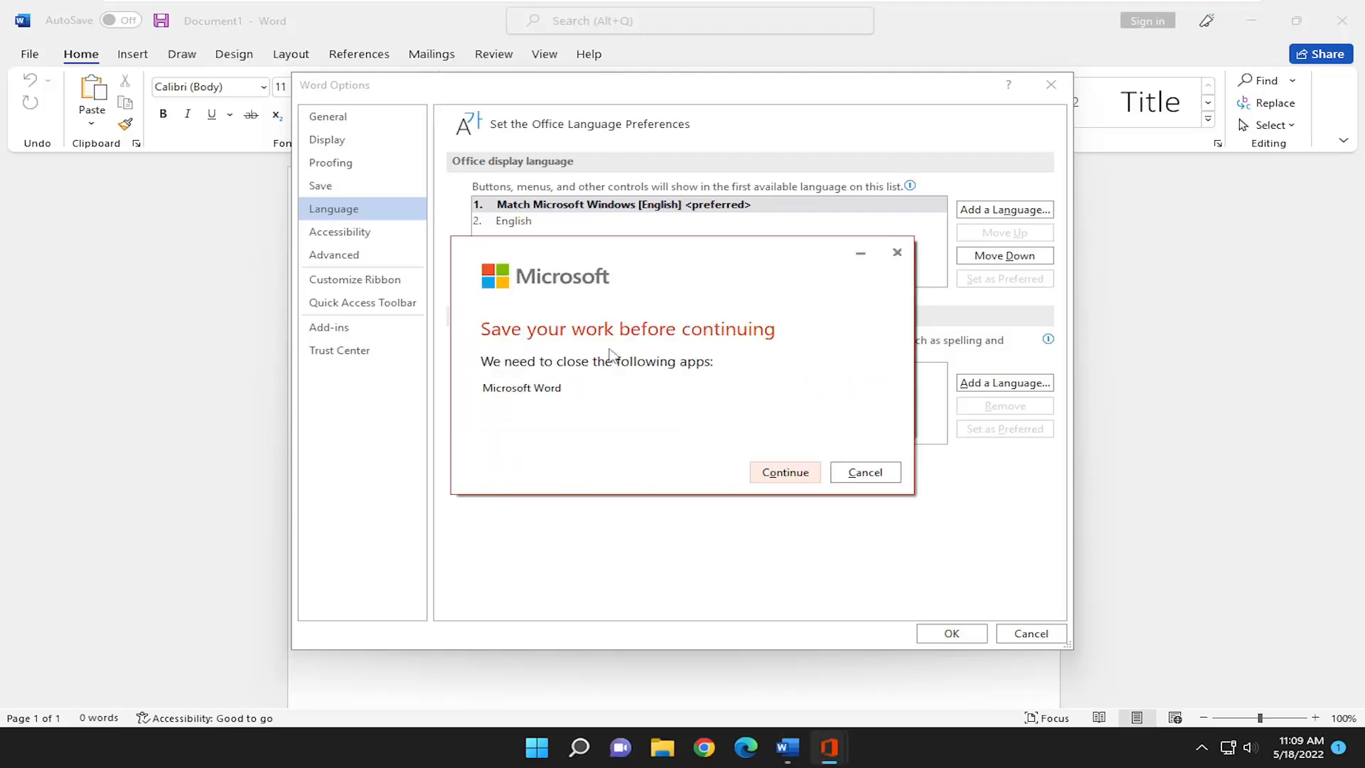
- Let the installer close Word, then relaunch Word in French
left_click(783, 472)
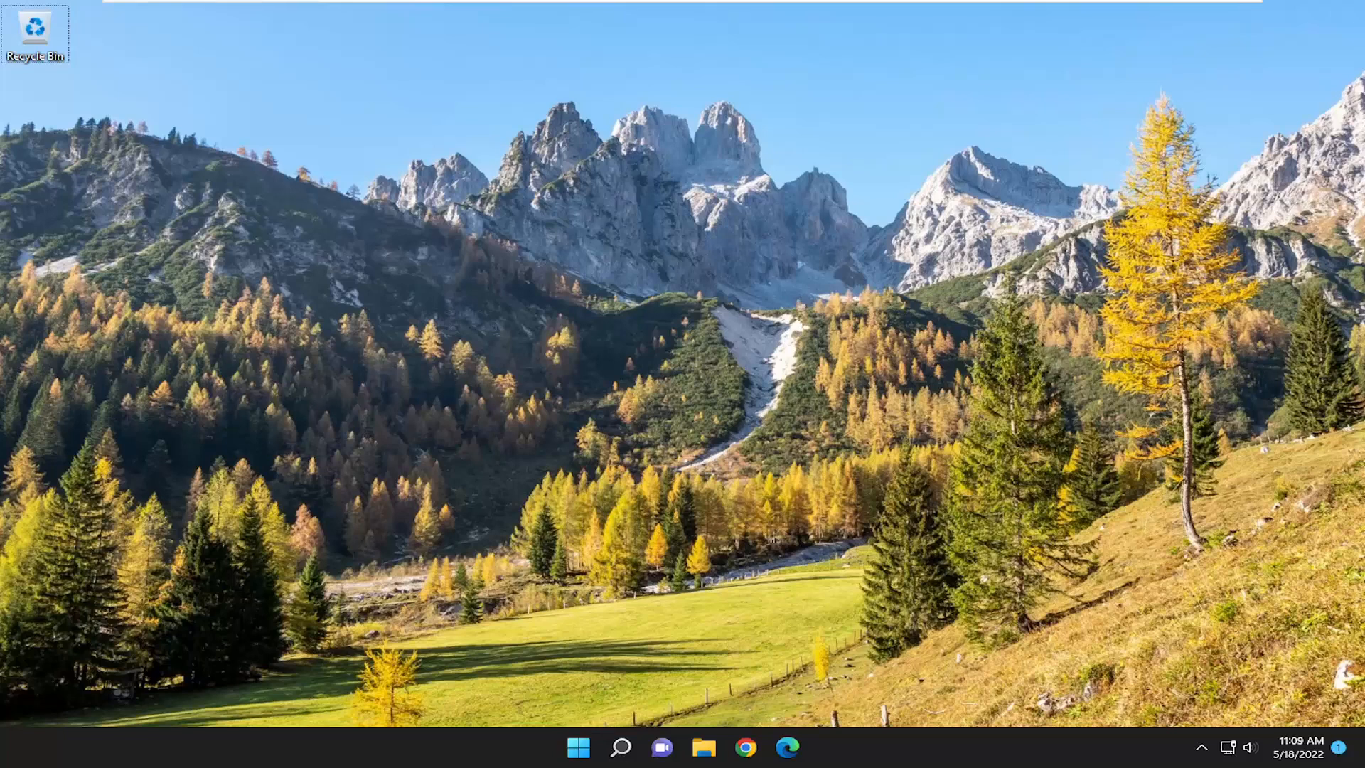
left_click(803, 747)
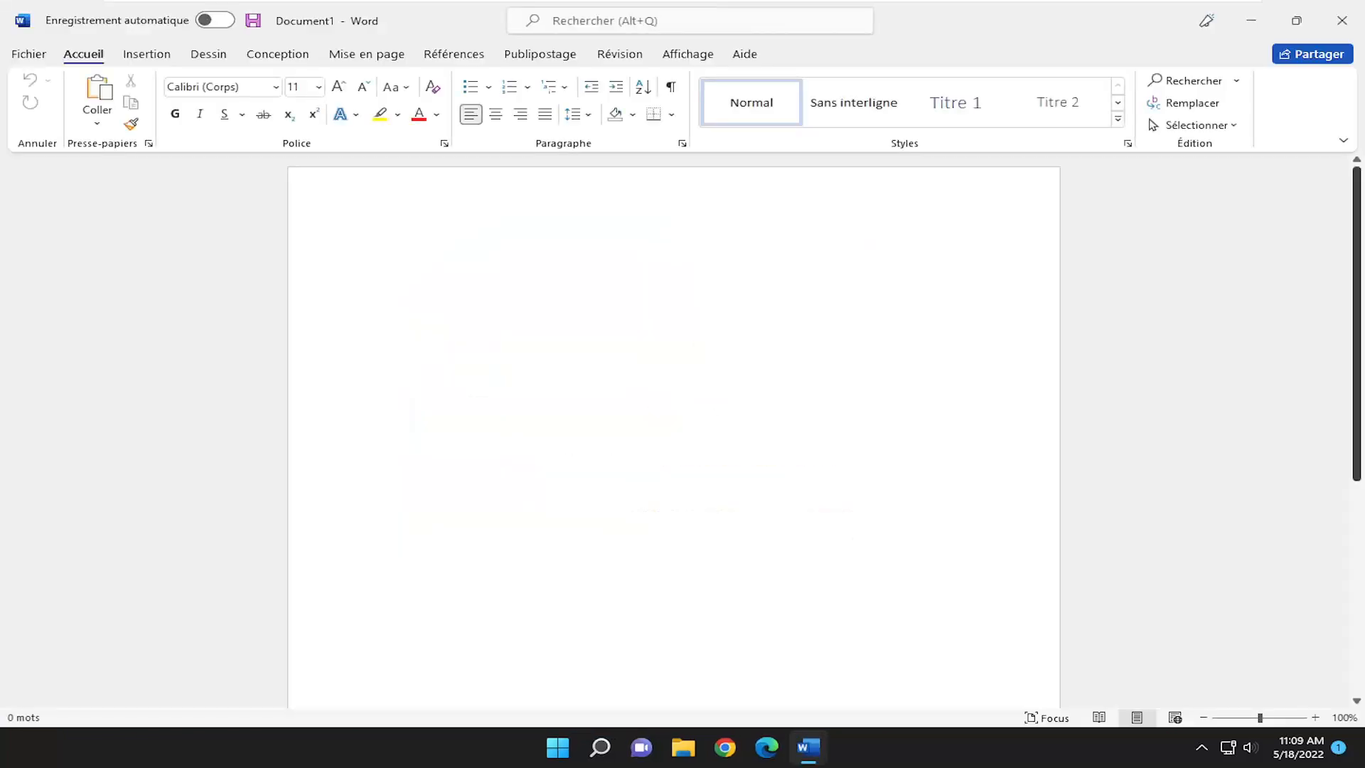